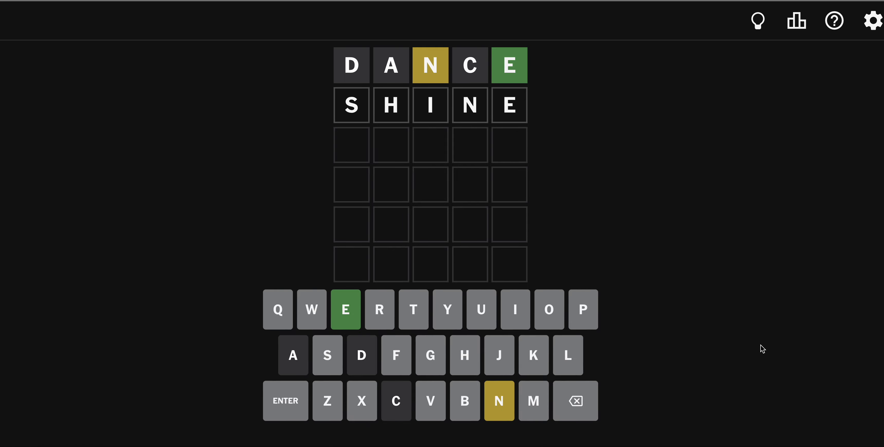
# - Submit SHINE as the second guess and enter NOOSE on the third row
pyautogui.click(286, 401)
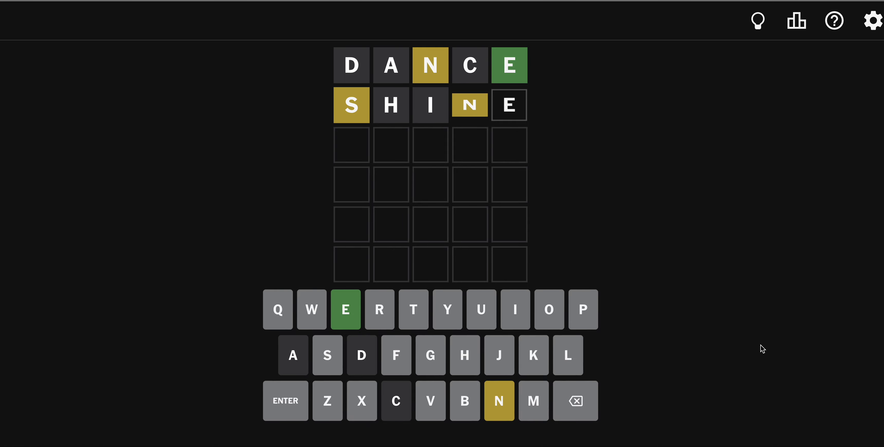
pyautogui.click(285, 401)
pyautogui.write('NOOSE')
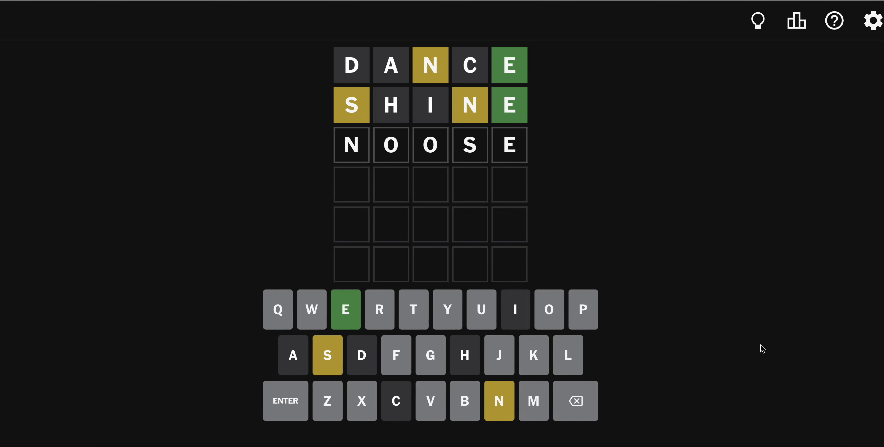
# - Submit NOOSE as the third guess and draft ENSUR on the fourth row
pyautogui.click(285, 401)
pyautogui.write('XNUXE')
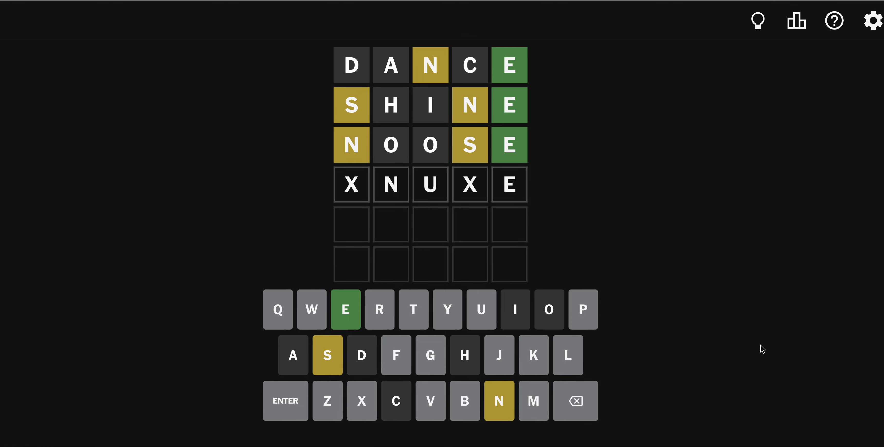
pyautogui.click(575, 401)
pyautogui.write('ENSUR')
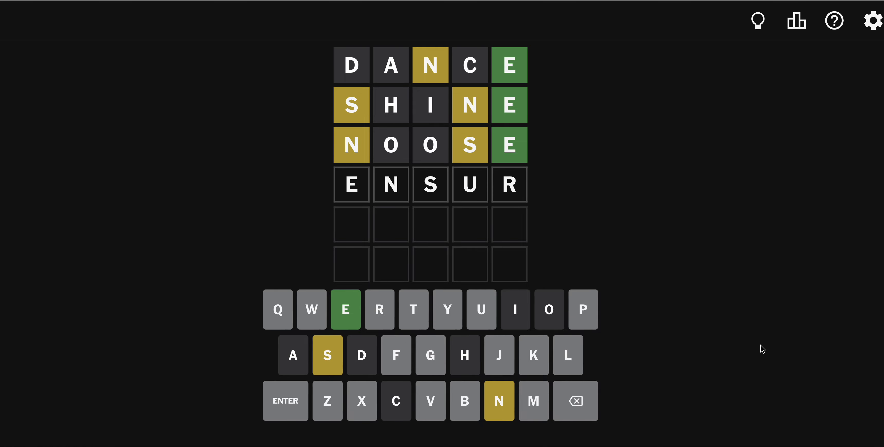
pyautogui.write('E')
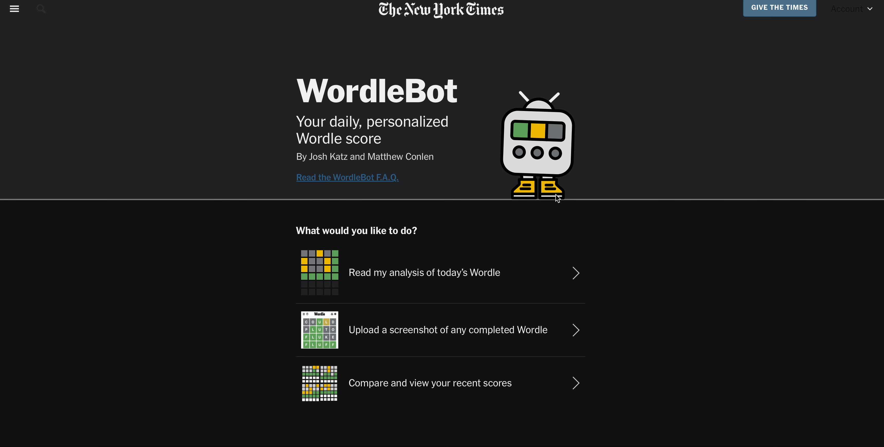
# - Review today's WordleBot ratings and the breakdowns of the first three guesses
pyautogui.click(425, 272)
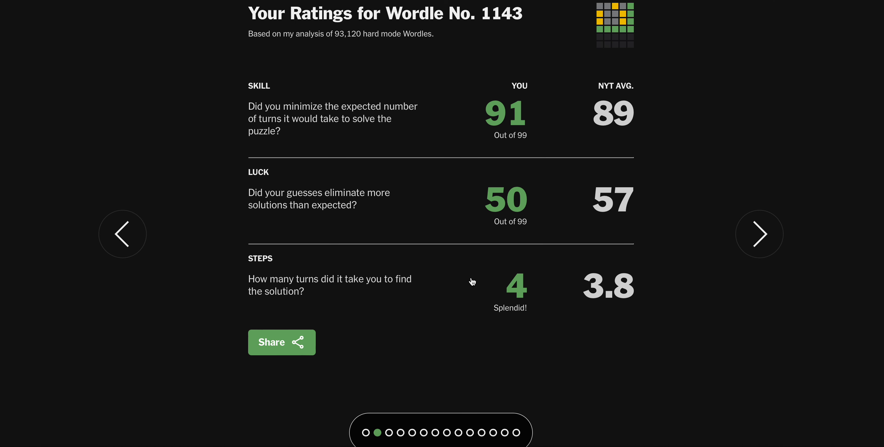
pyautogui.click(759, 234)
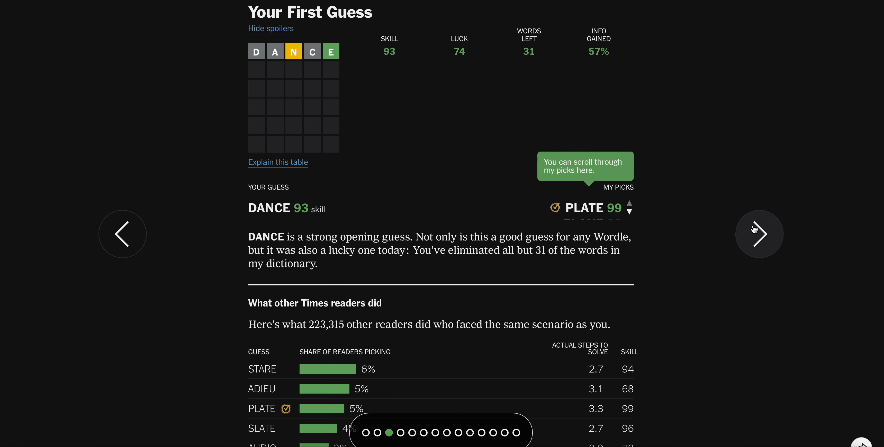
pyautogui.click(759, 234)
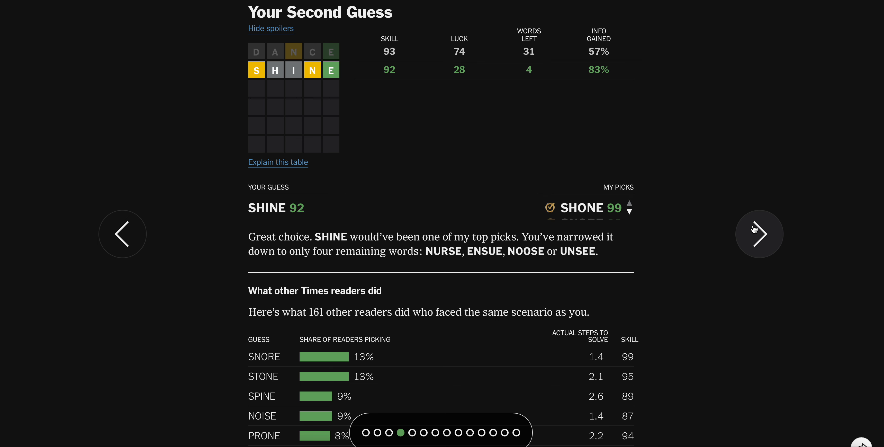
pyautogui.click(759, 235)
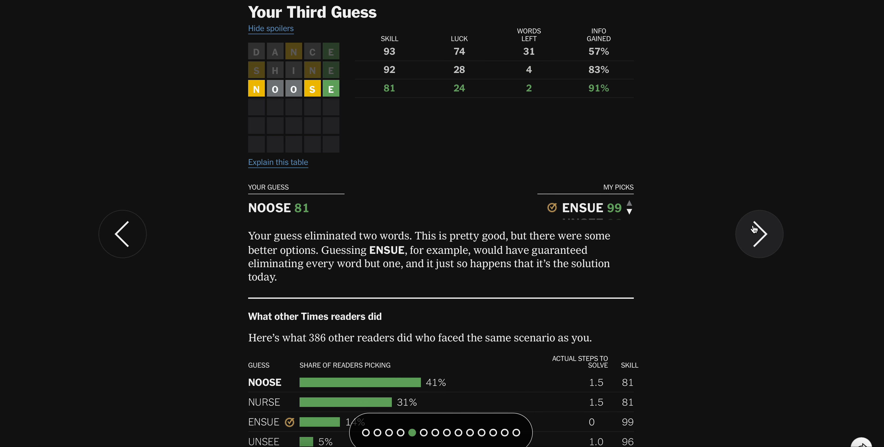
pyautogui.moveTo(668, 225)
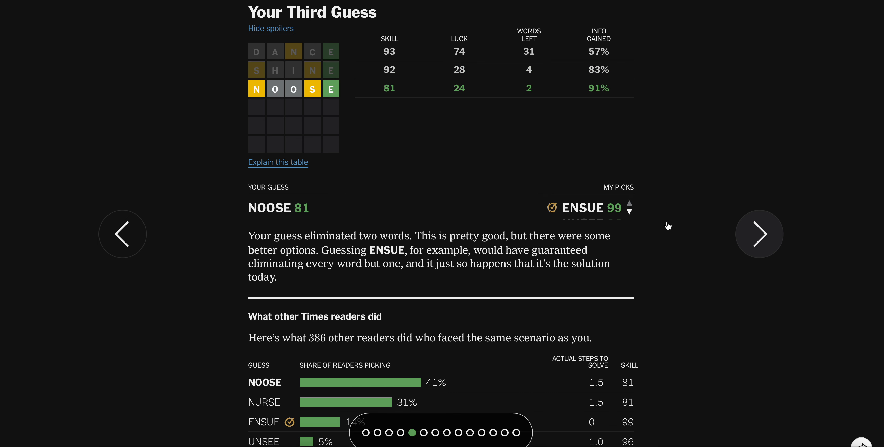
# - View the bot's alternative pick UNSEE, the fourth guess breakdown, and reach Comparing Our Solutions
pyautogui.click(628, 204)
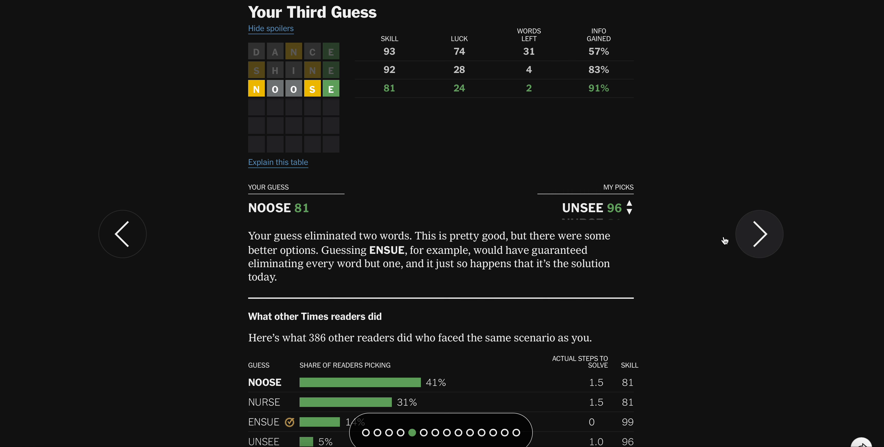
pyautogui.click(759, 234)
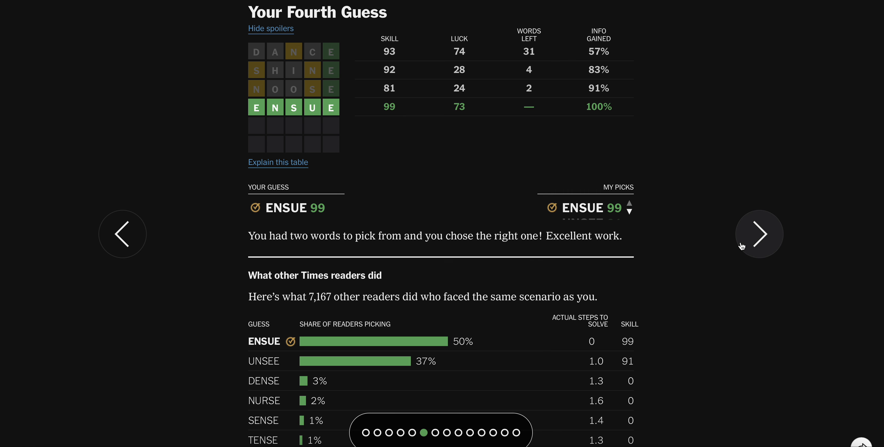
pyautogui.click(759, 234)
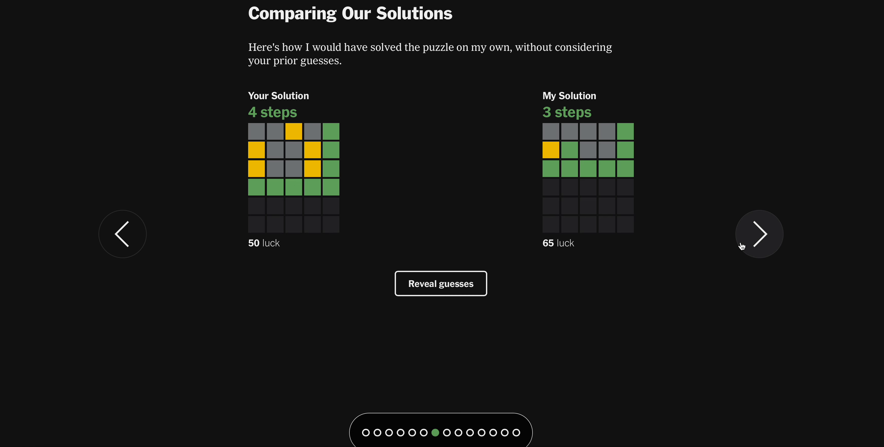
# - Reveal the compared words: DANCE-SHINE-NOOSE-ENSUE versus the bot's PLATE-SNORE-ENSUE
pyautogui.click(440, 283)
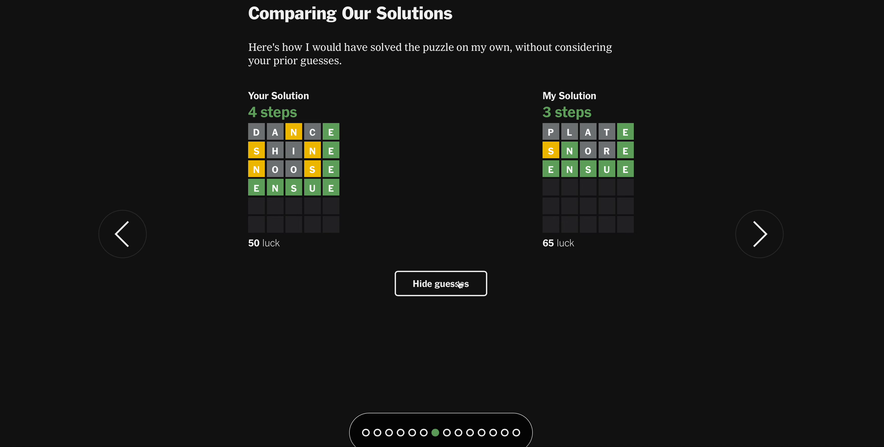
pyautogui.moveTo(520, 157)
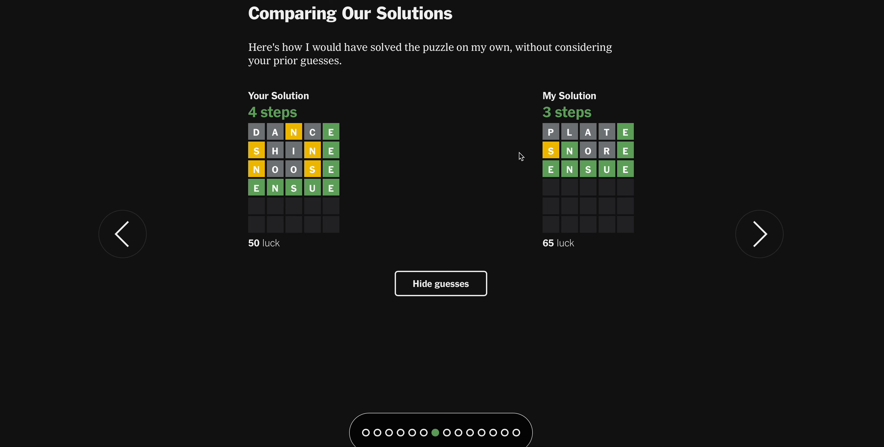
pyautogui.moveTo(292, 157)
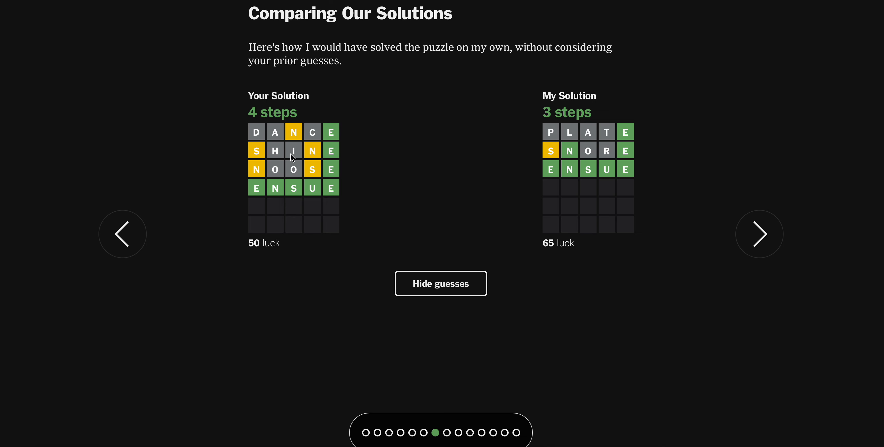
pyautogui.moveTo(370, 210)
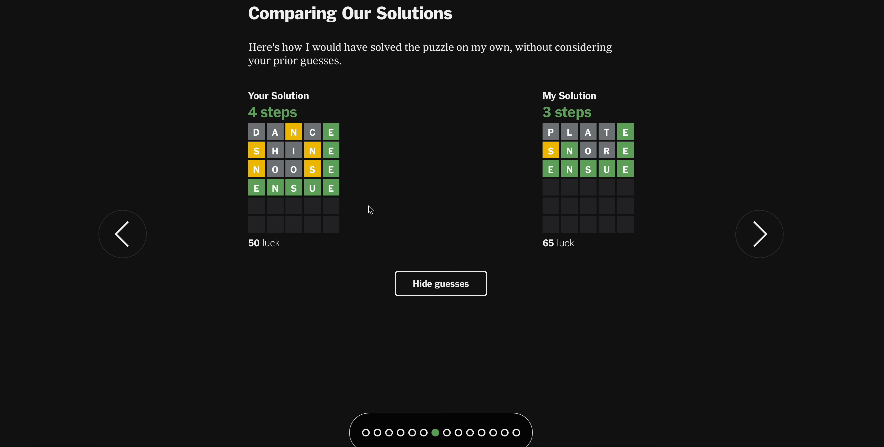